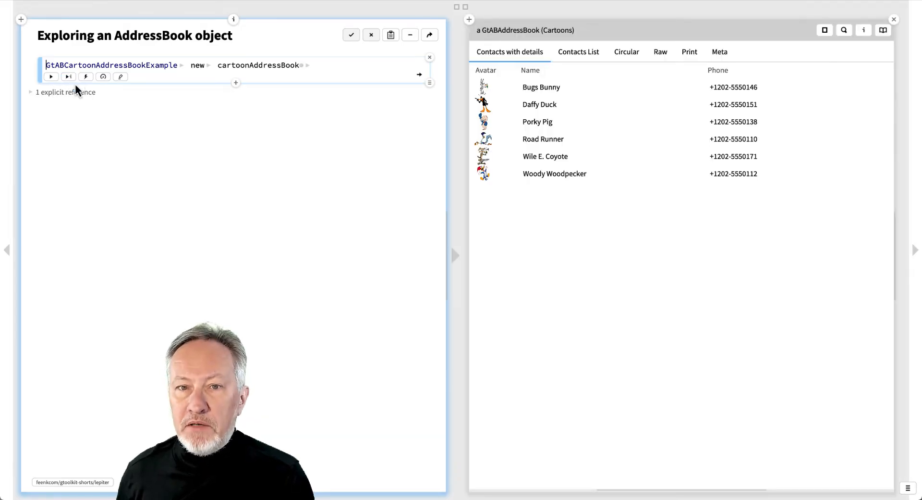
mouse_move(567, 16)
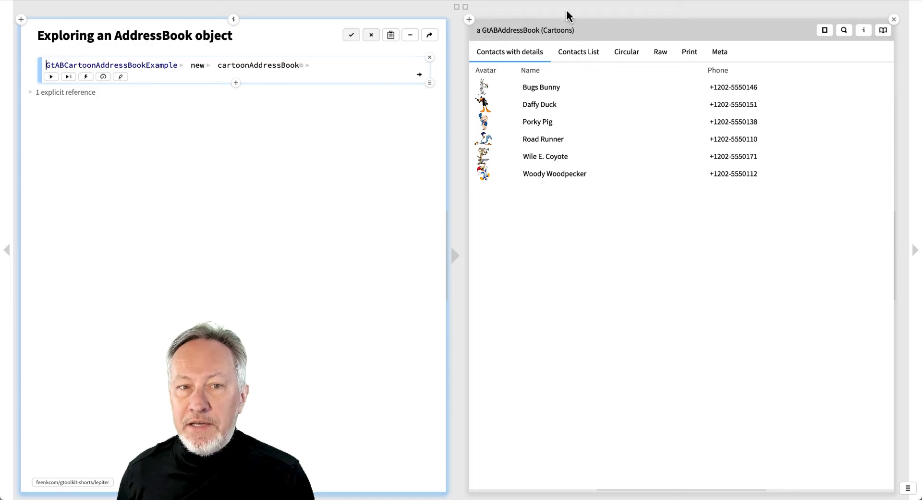
mouse_move(573, 56)
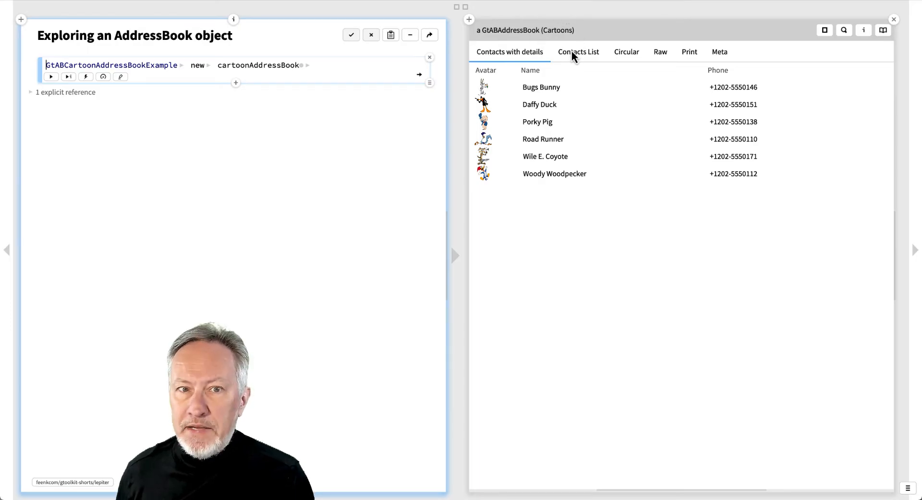
Browse the address book's Contacts List, Circular, Raw, Print and Meta views in turn
click(578, 51)
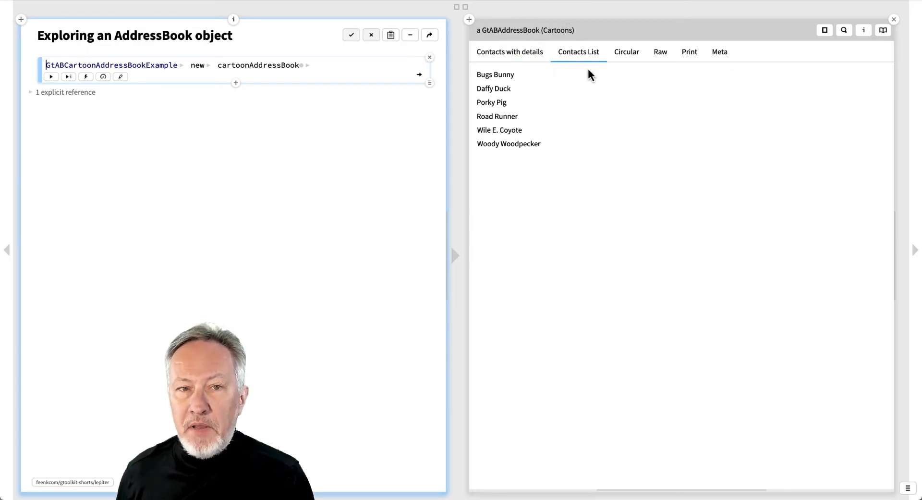
click(625, 52)
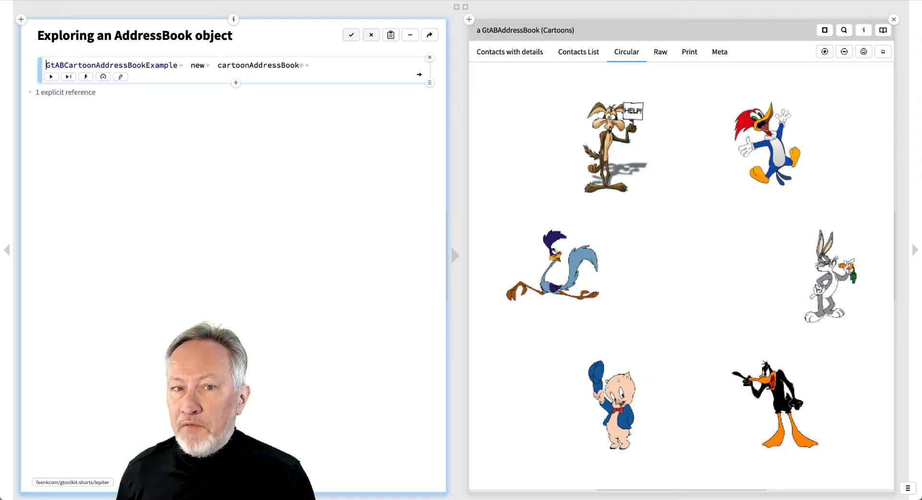
click(660, 52)
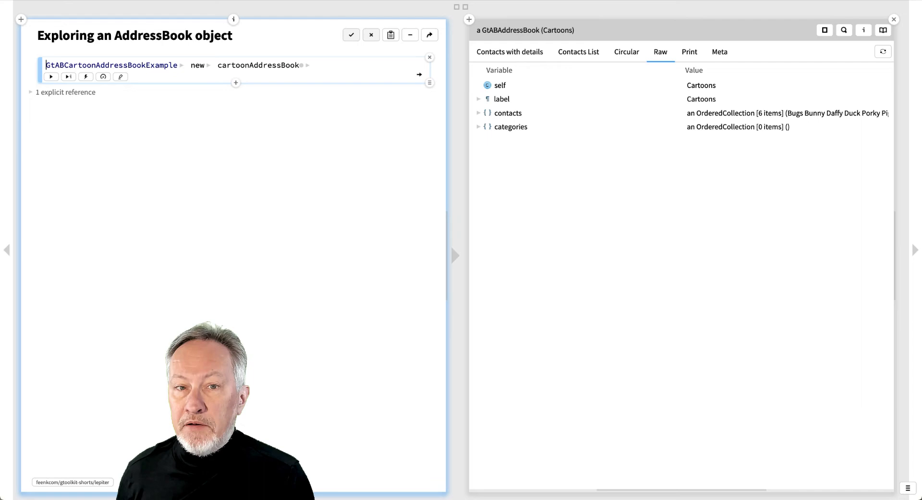
click(689, 52)
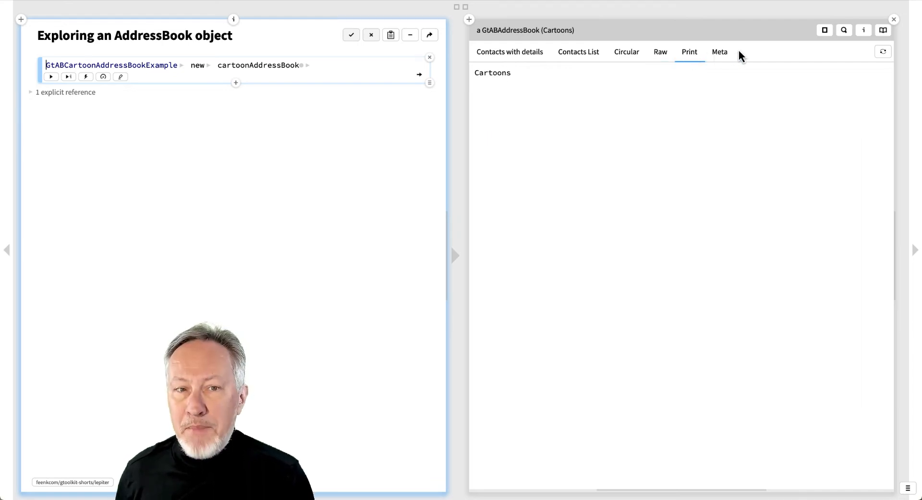
click(720, 52)
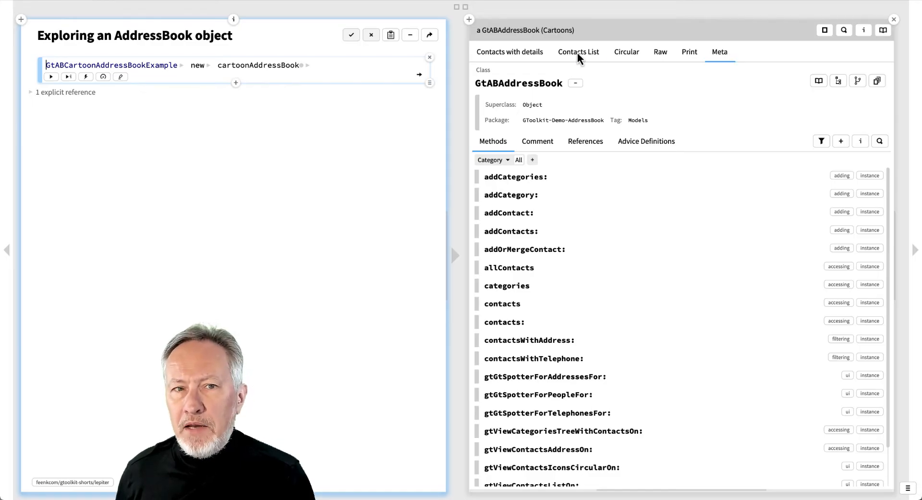
Return to the plain Contacts List view and select the Bugs Bunny contact
click(578, 51)
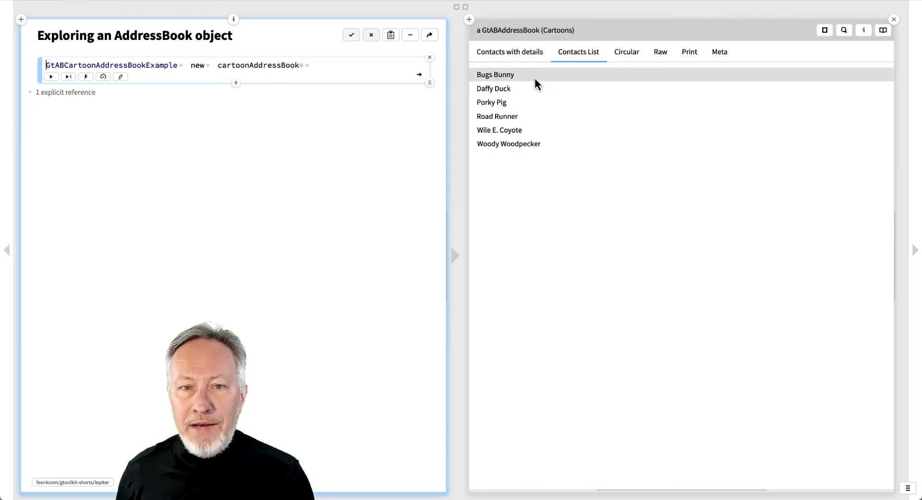
click(496, 74)
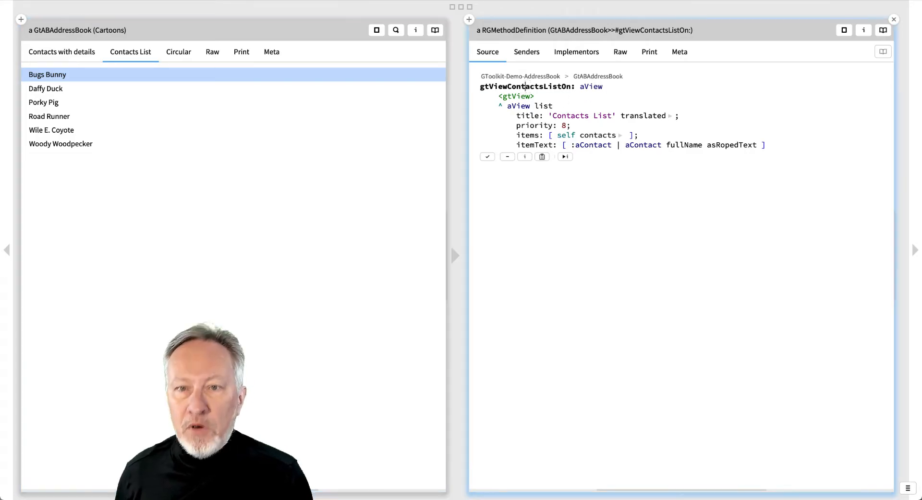
double_click(525, 86)
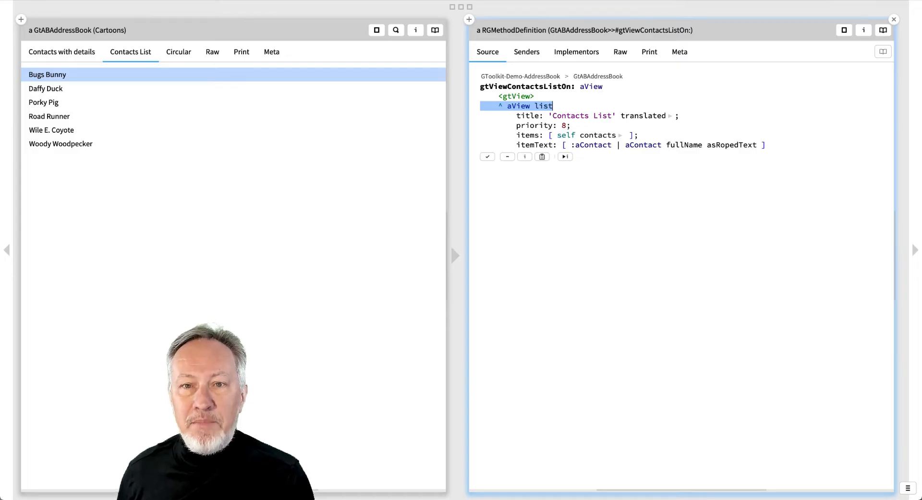
click(545, 105)
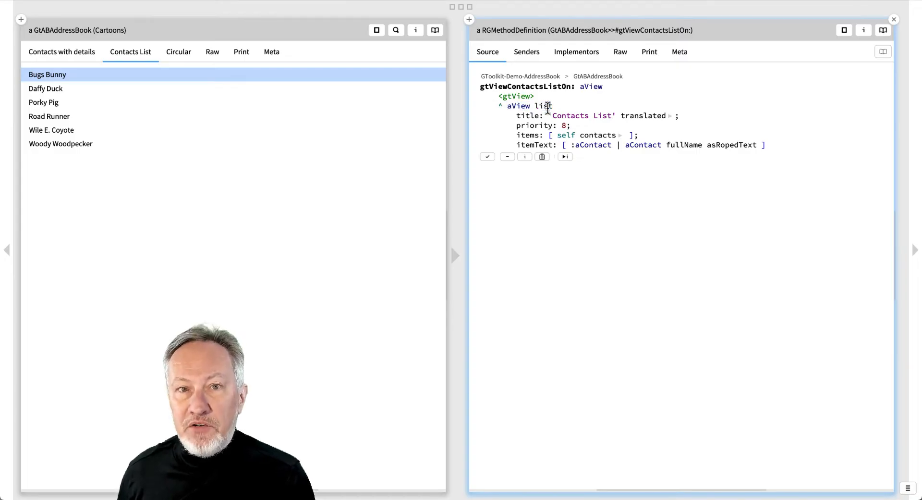
double_click(543, 106)
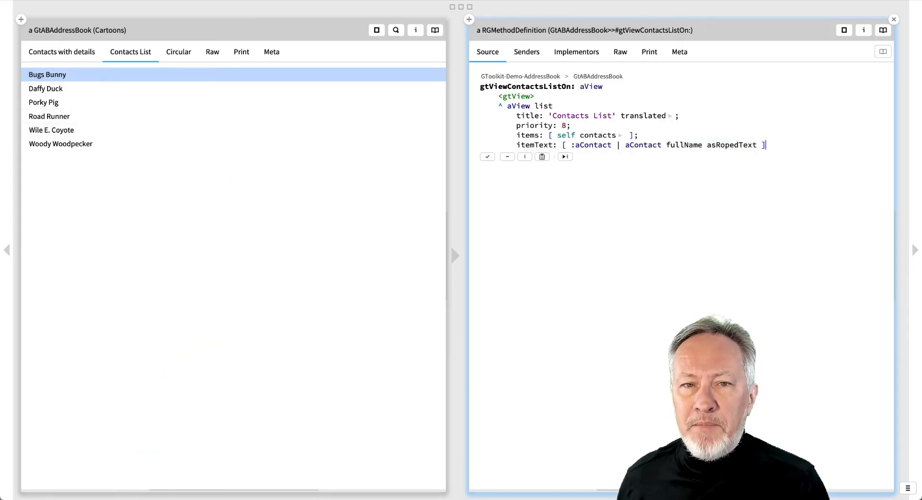
Review the Contacts with details view and its gtViewContactsOn: code, then move to the Circular view
click(62, 51)
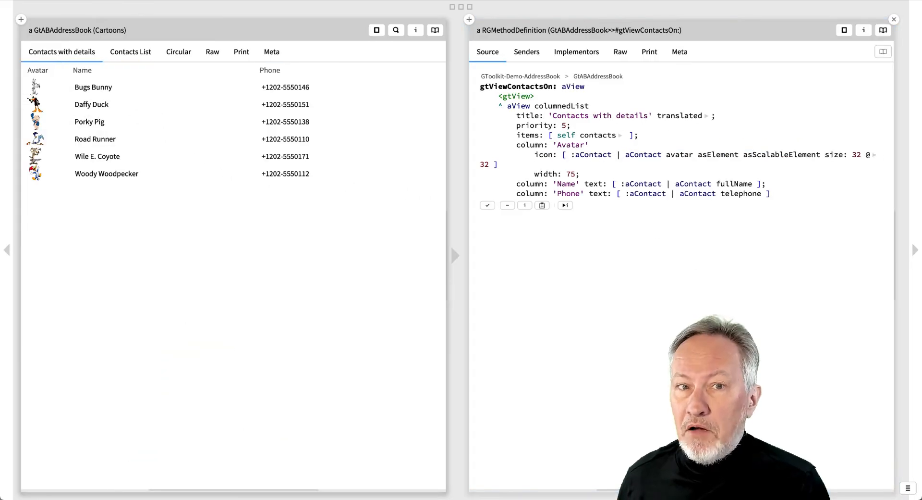
double_click(561, 105)
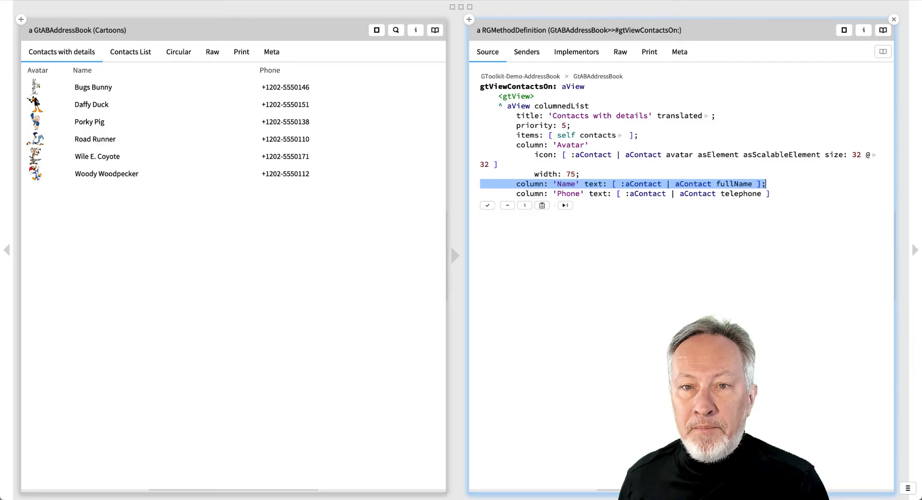
click(178, 52)
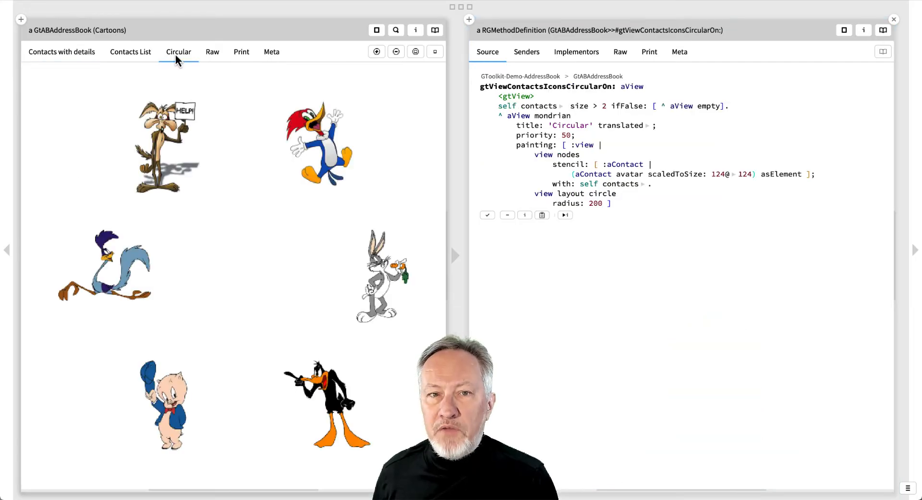
Highlight 'mondrian' and the circle layout lines in the Circular code, then show the Raw view's source
double_click(551, 115)
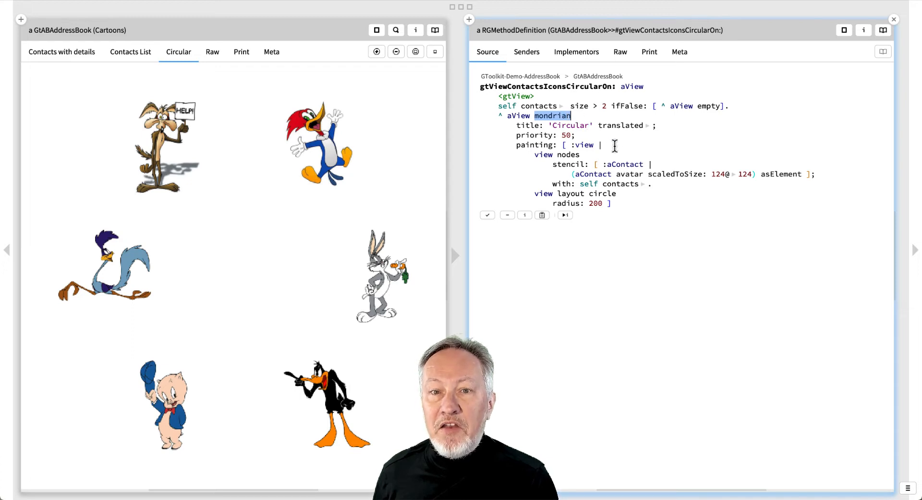
drag(534, 153, 651, 184)
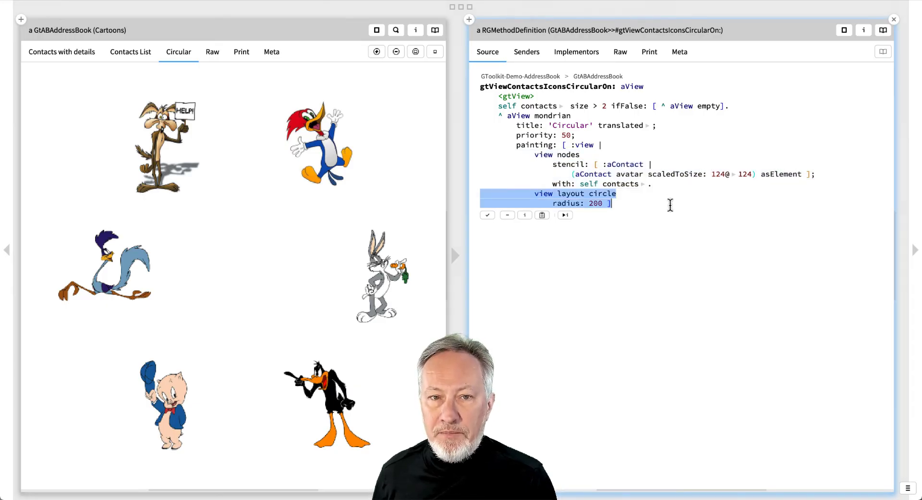
click(212, 52)
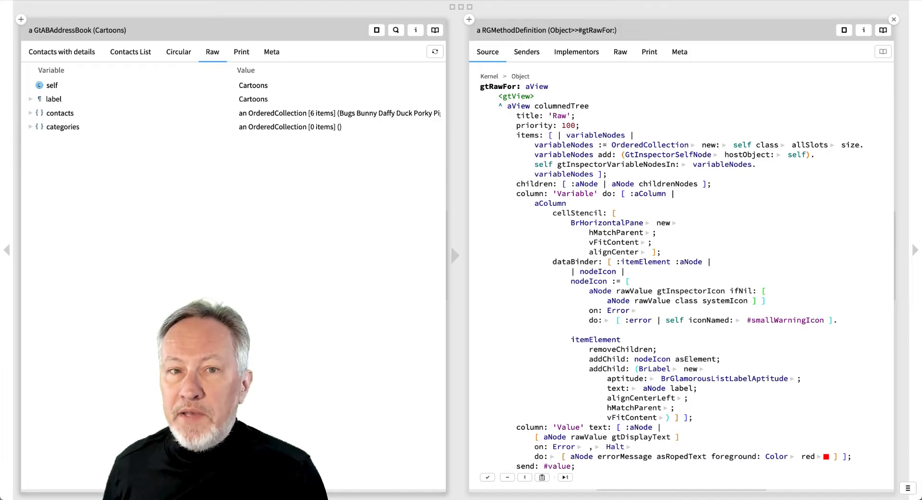
Inspect terms in the Raw and Print view sources, including actionUpdateButton, and show the Meta view
double_click(561, 105)
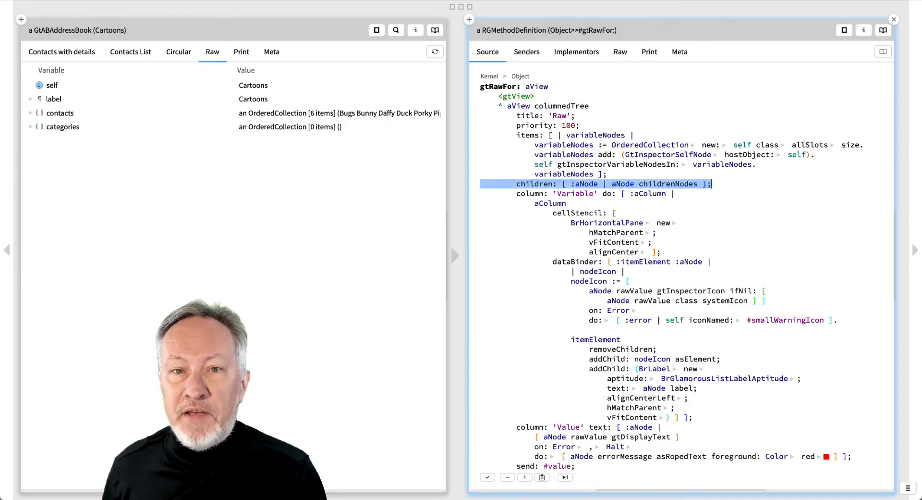
click(241, 52)
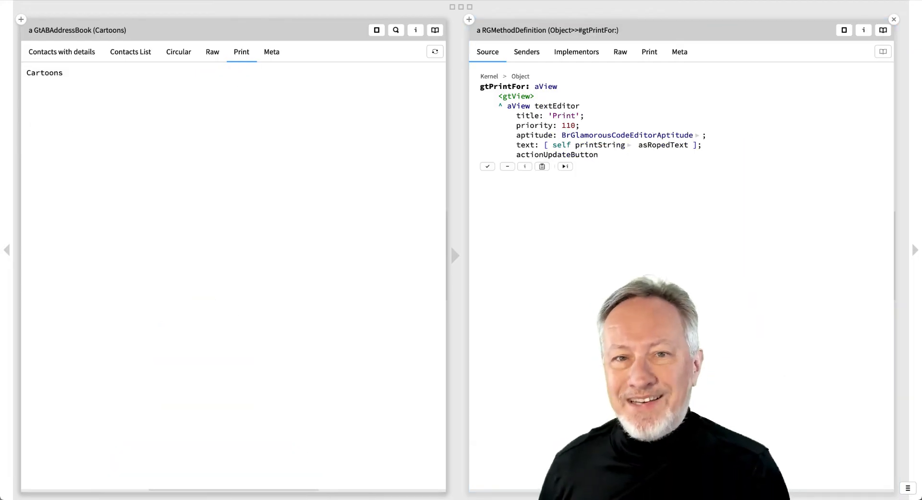
double_click(557, 106)
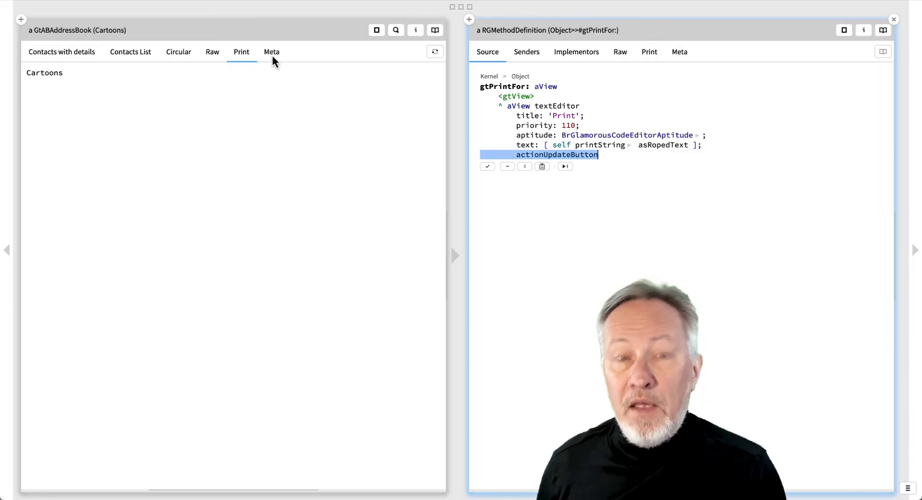
click(271, 51)
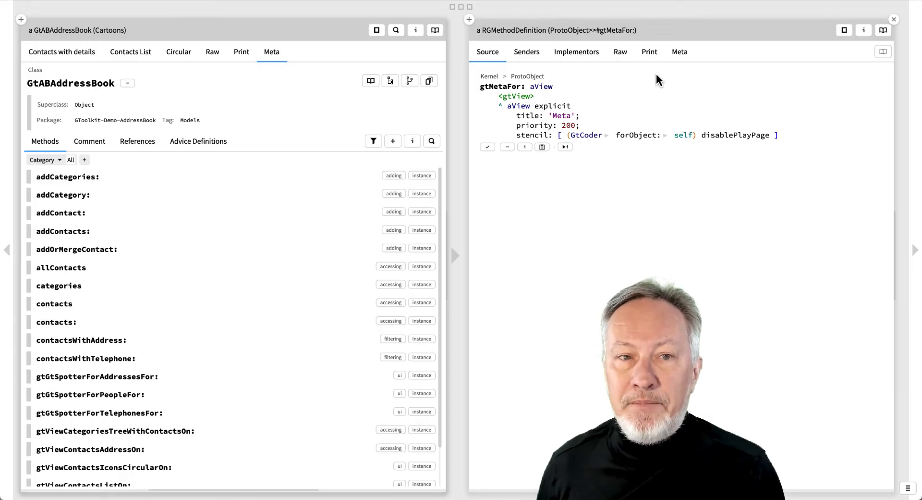
Leave the address book inspection for the 'Exploring the Inspector view API' notebook page
double_click(552, 106)
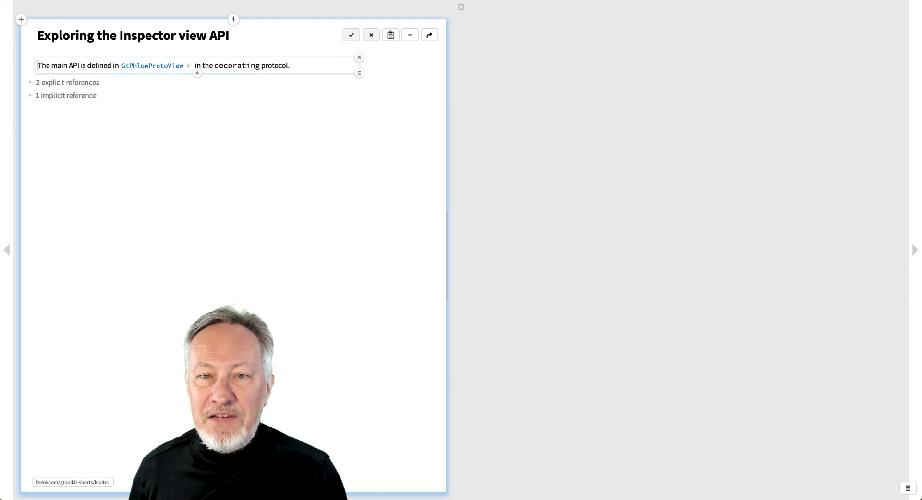
Show GtPhlowProtoView's decorating methods and select GtPhlowListView in the list method
click(152, 65)
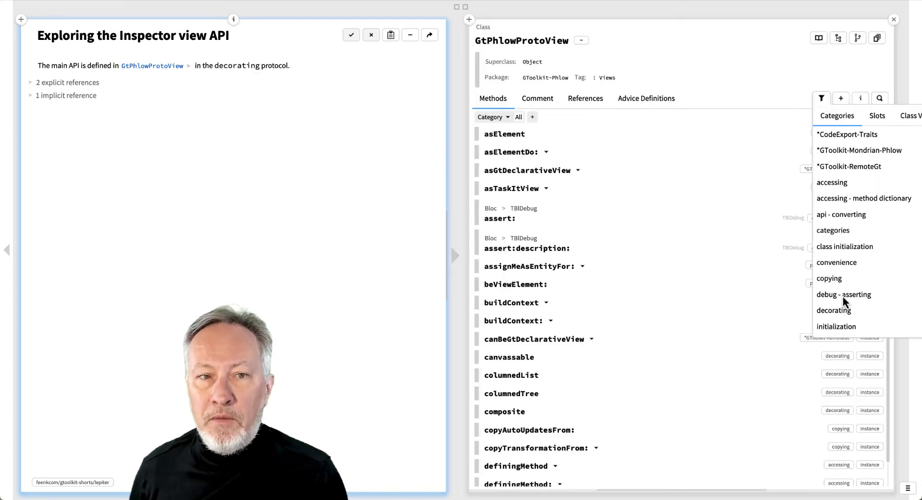
click(834, 309)
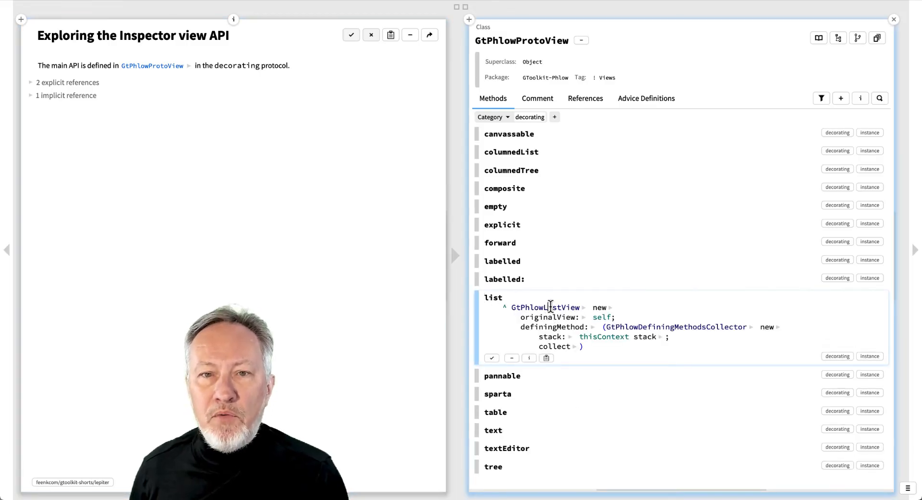
double_click(546, 307)
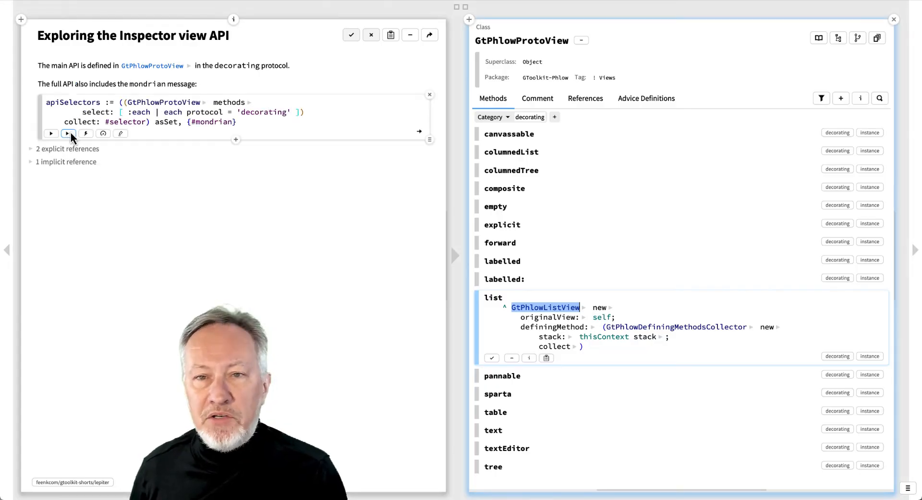
Run the apiSelectors and gtPragmas sortedCounts snippets to count how often each view kind is used
click(67, 133)
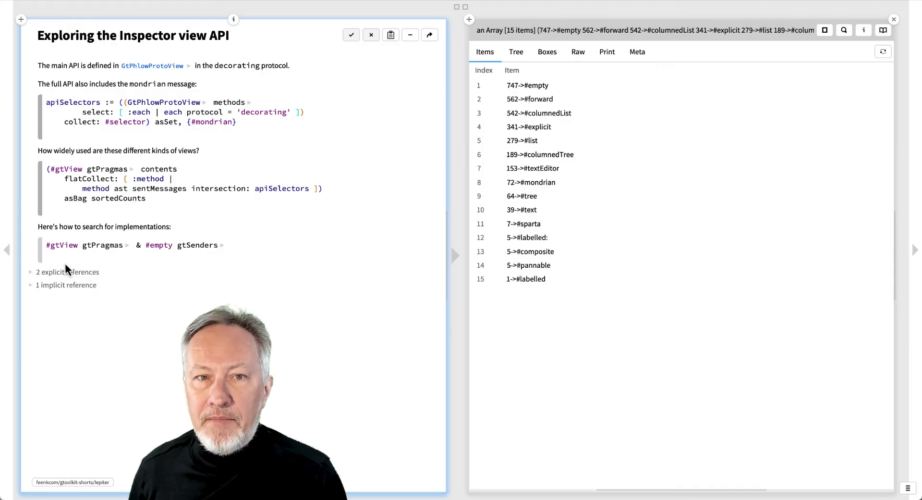
click(69, 255)
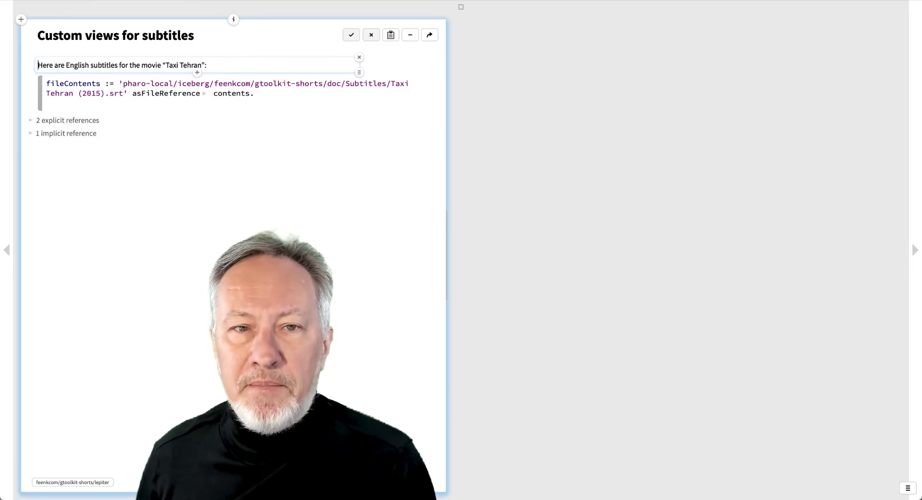
Split the subtitle file into 993 dictionaries and inspect 'subs := Subtitles new data: data'
click(69, 105)
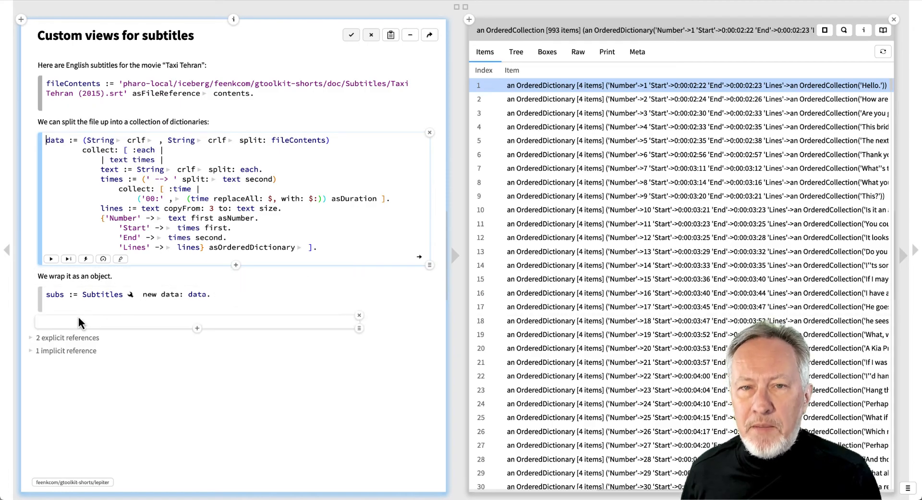
click(68, 305)
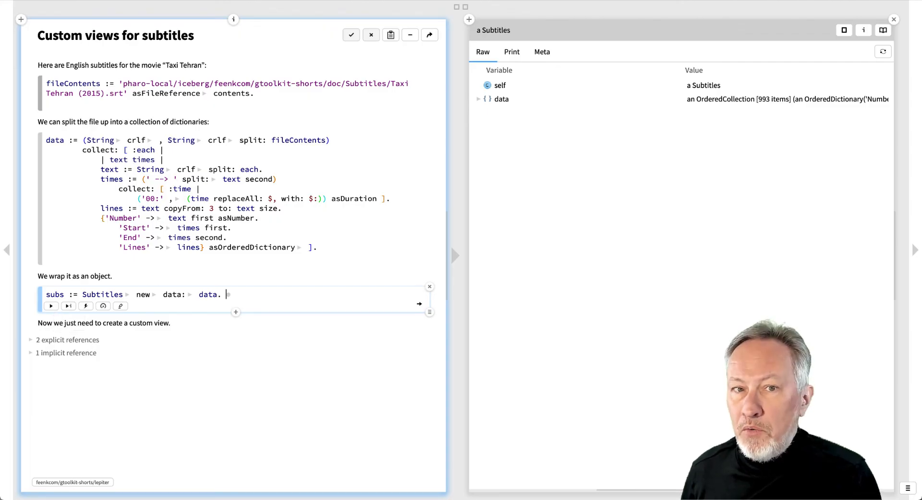
Add a gtSubsFor: aView method to the Subtitles class from its Meta view and save it
click(542, 52)
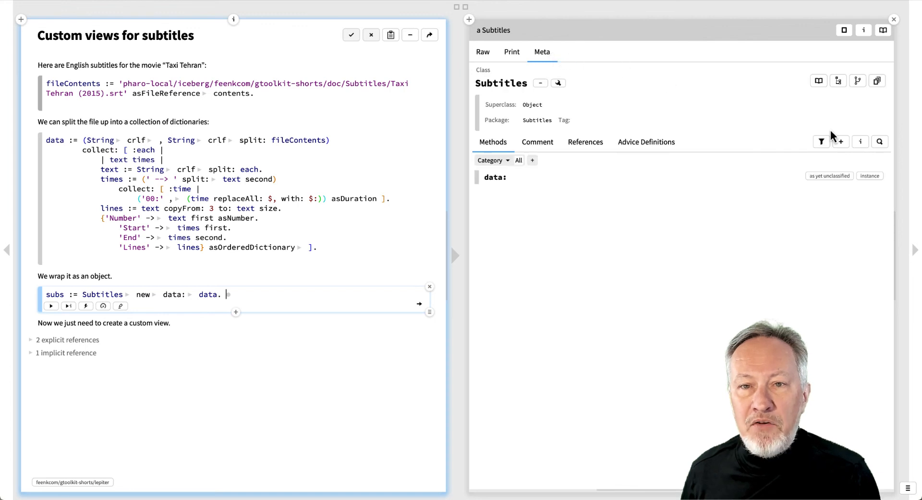
click(841, 141)
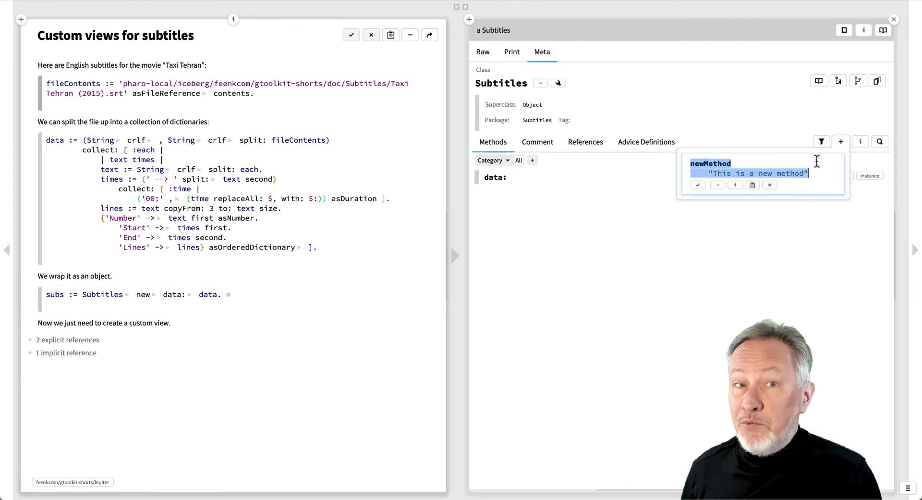
text(gtSubsFor: aView)
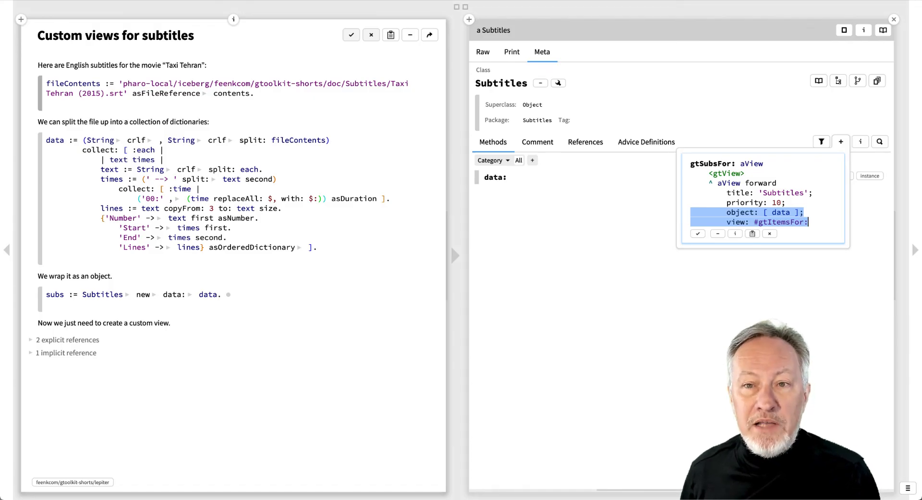
mouse_move(698, 233)
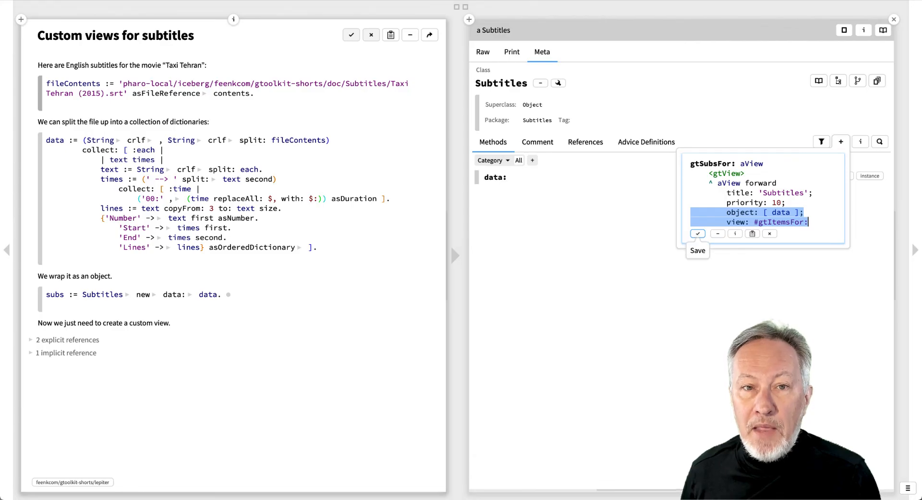
click(697, 233)
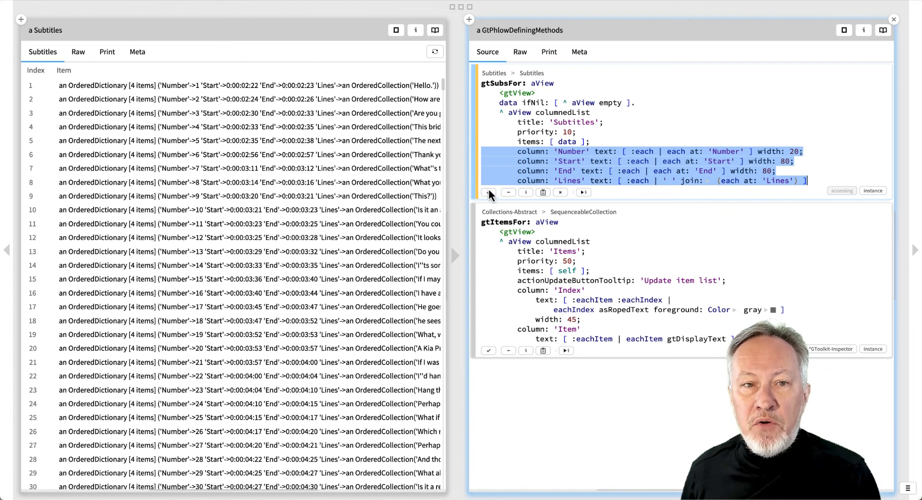
Save the columnedList gtSubsFor: with Number, Start, End, Lines columns and inspect subtitle entries 1, 3 and 4
click(488, 192)
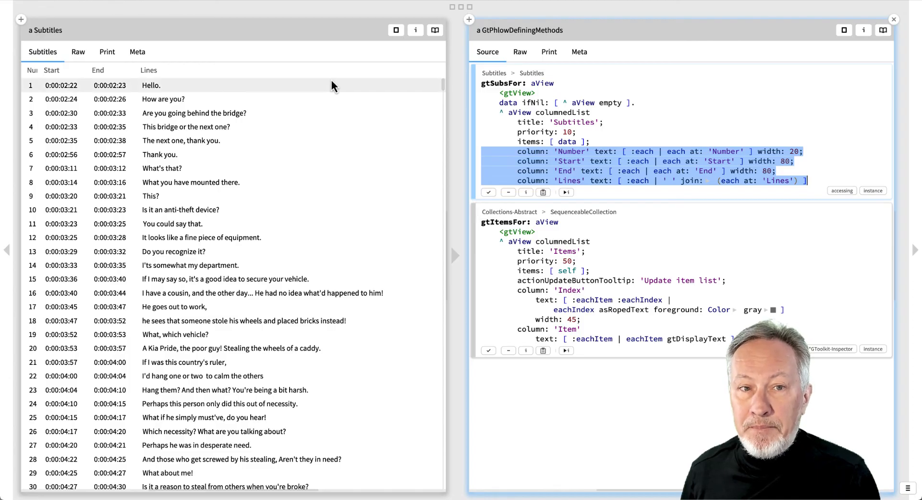
click(150, 85)
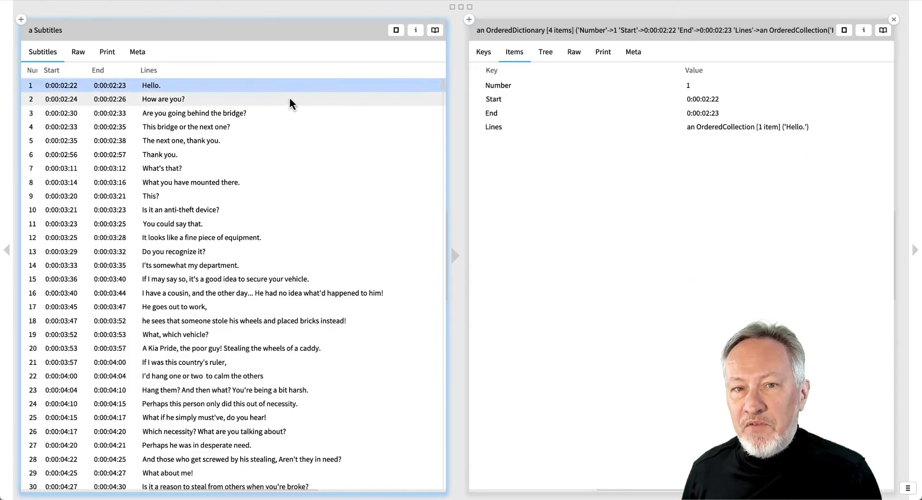
click(193, 113)
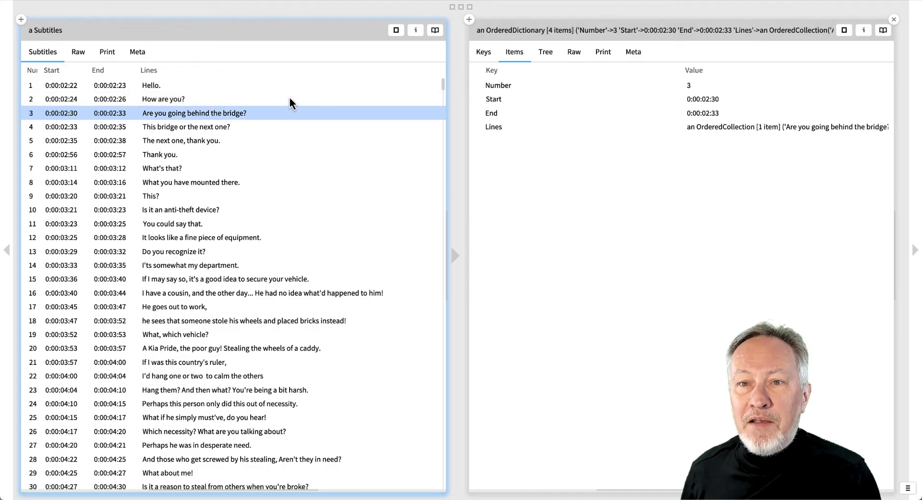
click(185, 127)
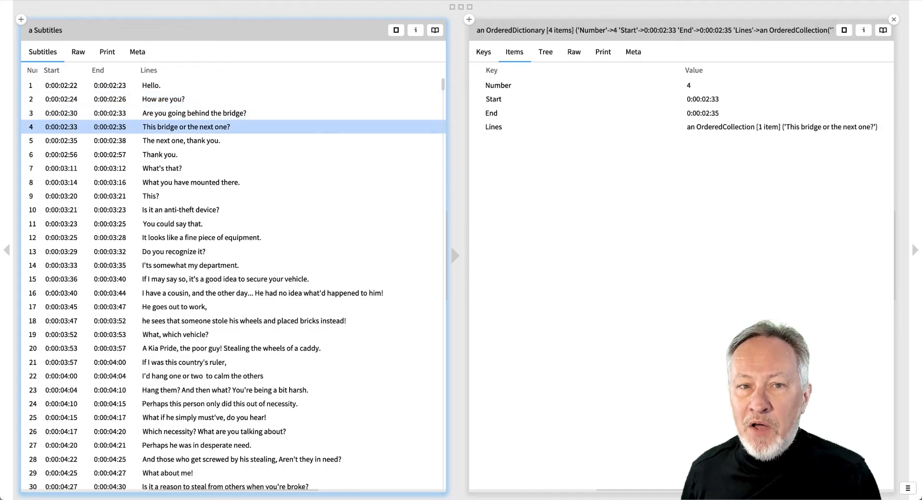